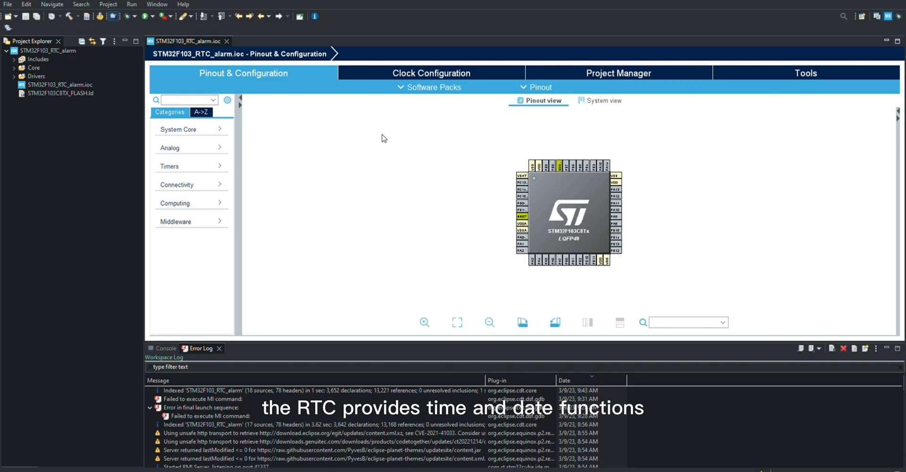
pyautogui.moveTo(430, 173)
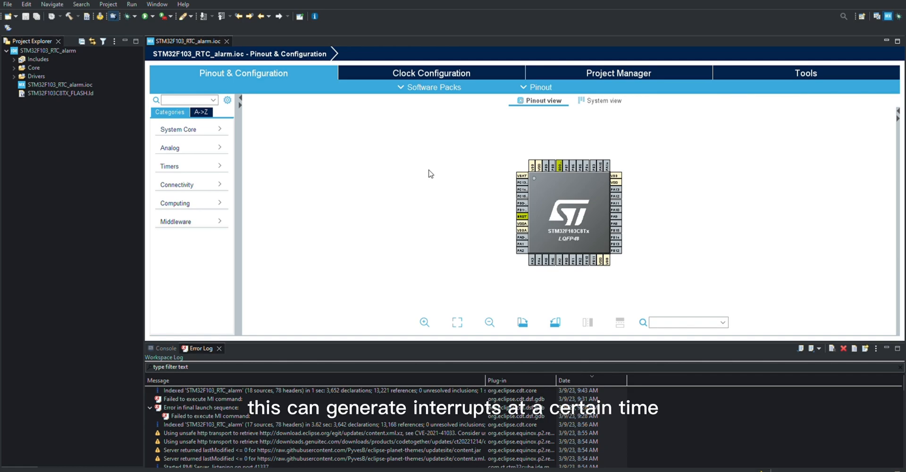
pyautogui.moveTo(419, 172)
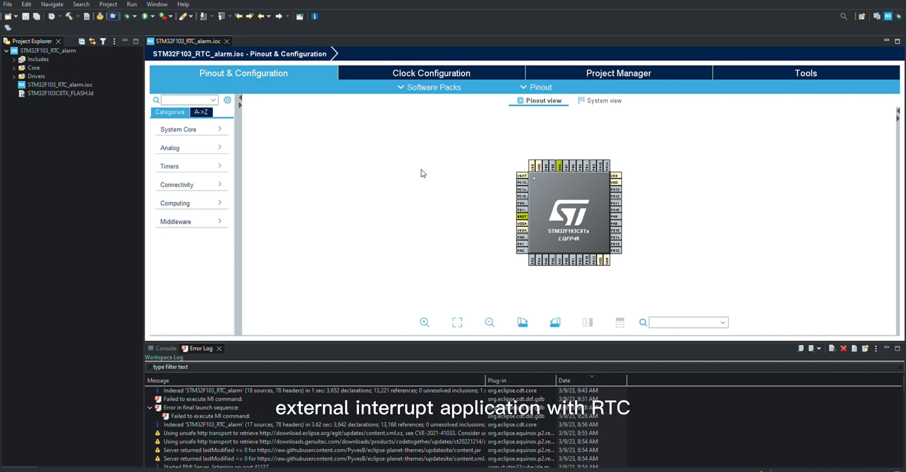
pyautogui.moveTo(440, 197)
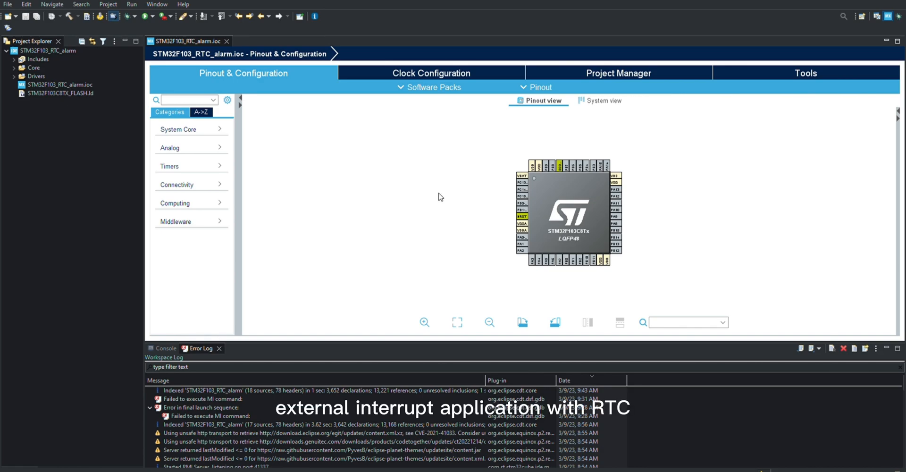
pyautogui.moveTo(528, 219)
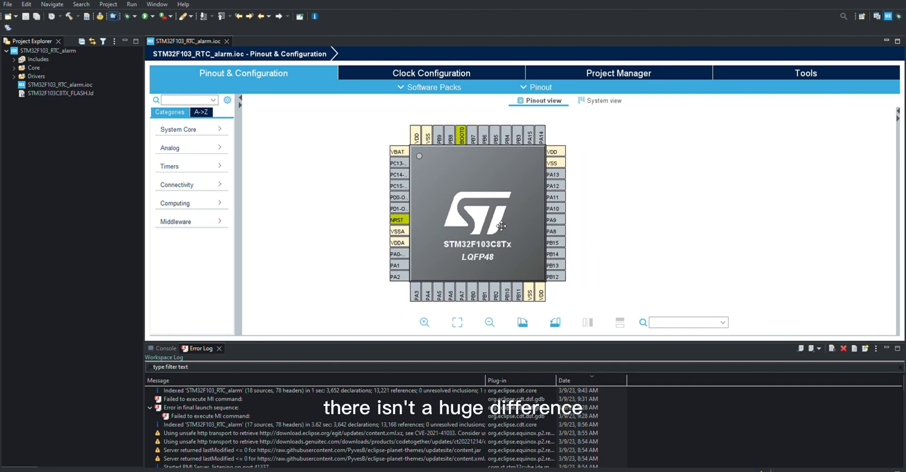
# Step: Set the SYS debug mode to Serial Wire under System Core
pyautogui.click(178, 129)
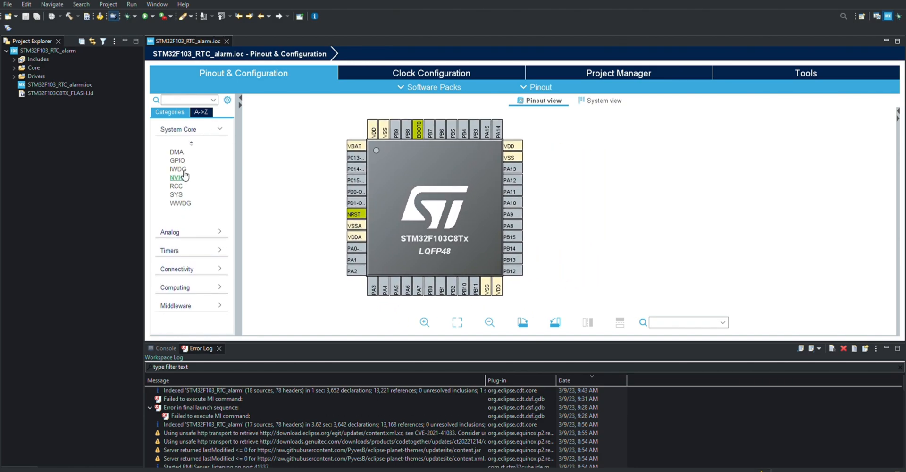
pyautogui.click(176, 194)
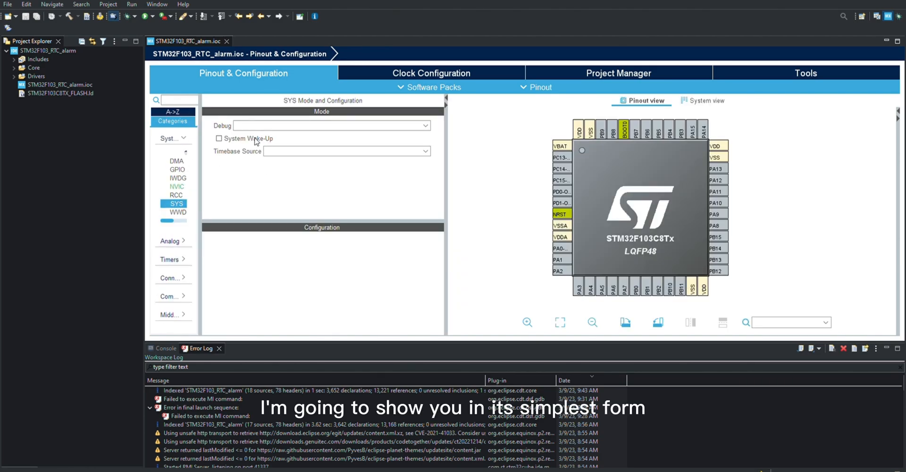
pyautogui.click(344, 126)
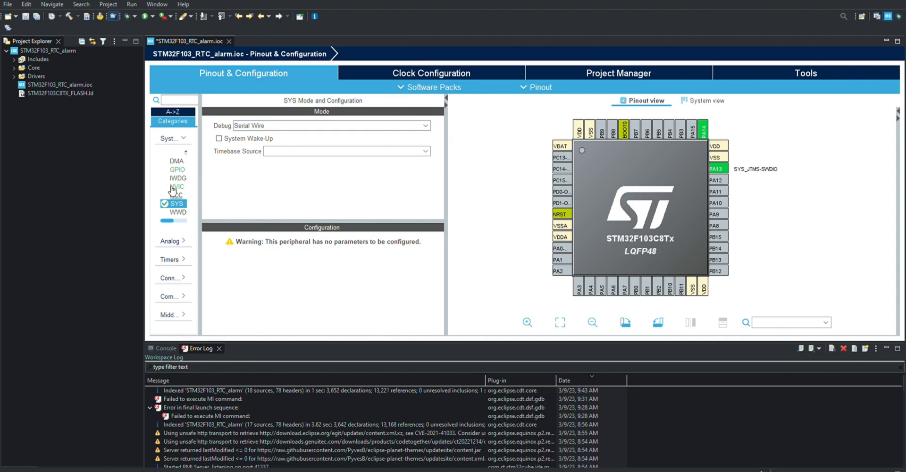
# Step: Set RCC high-speed and low-speed clocks to Crystal/Ceramic Resonator
pyautogui.click(176, 195)
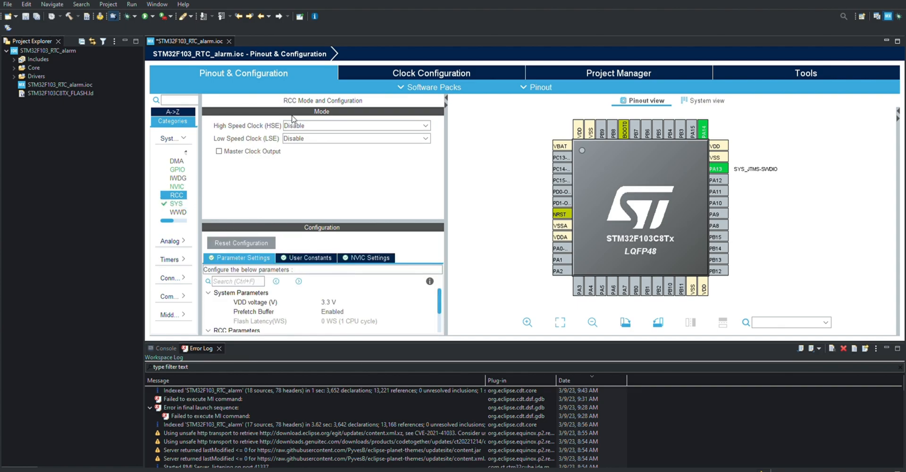
pyautogui.click(356, 125)
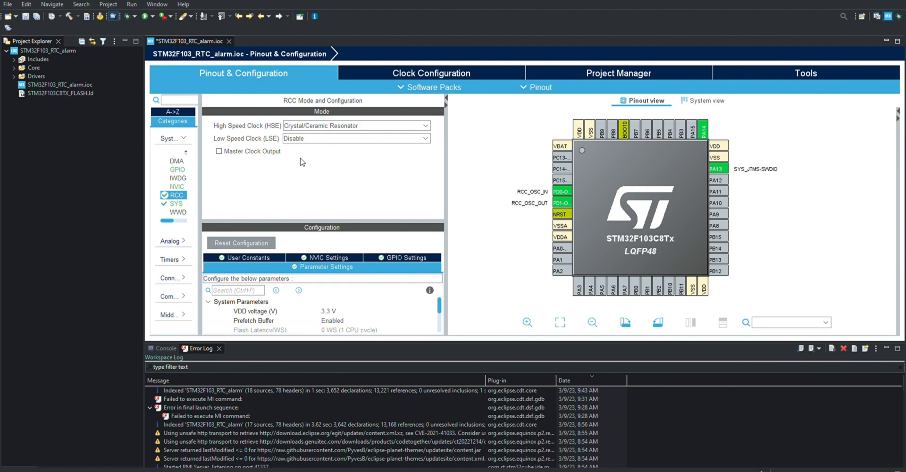
pyautogui.click(355, 138)
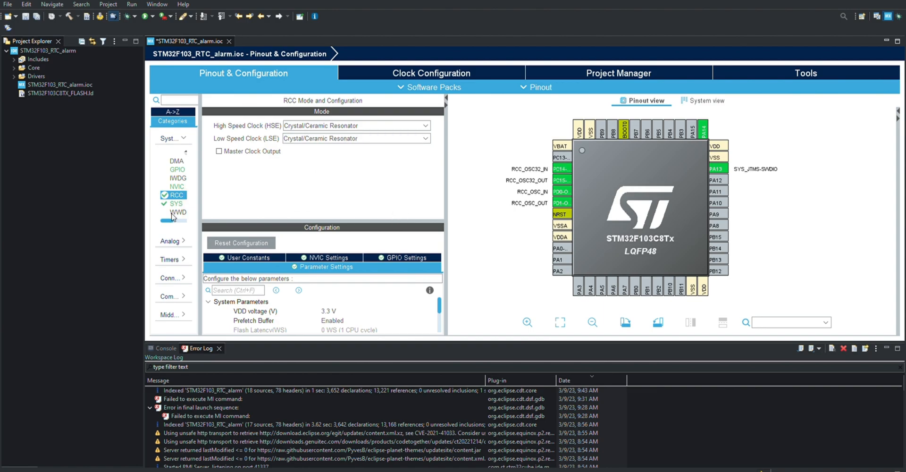
pyautogui.click(169, 138)
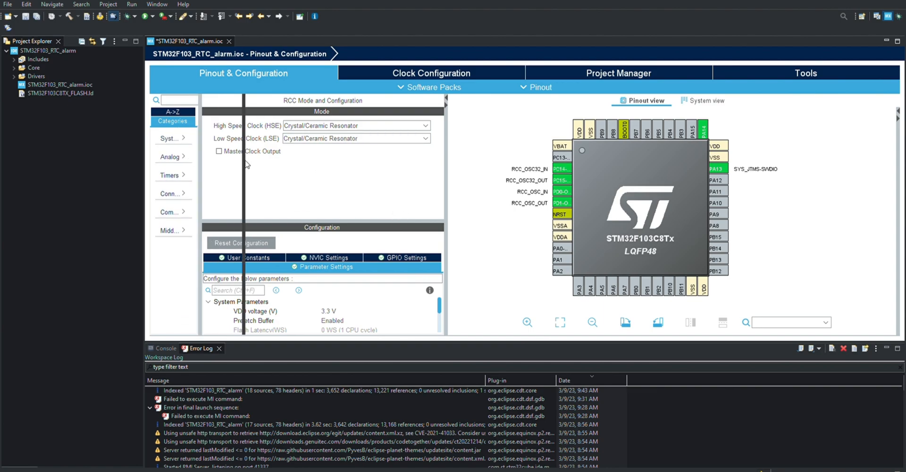
# Step: Activate the RTC clock source and calendar under Timers
pyautogui.click(170, 167)
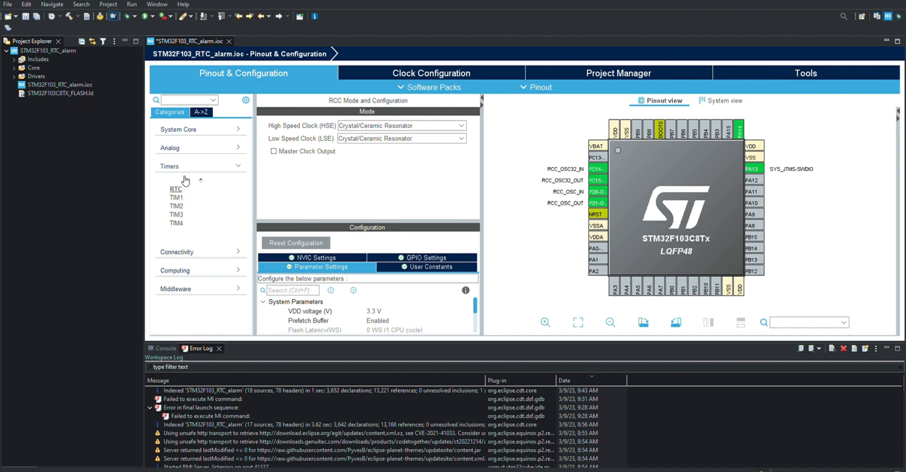
pyautogui.click(175, 189)
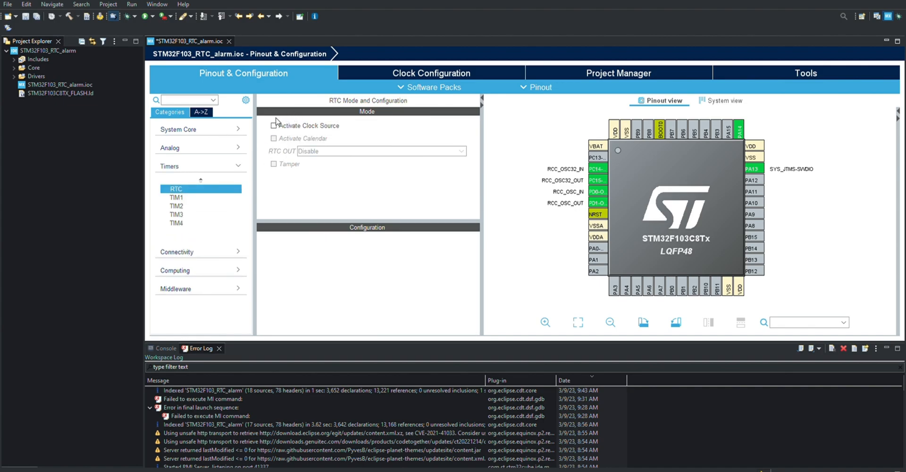
pyautogui.click(273, 126)
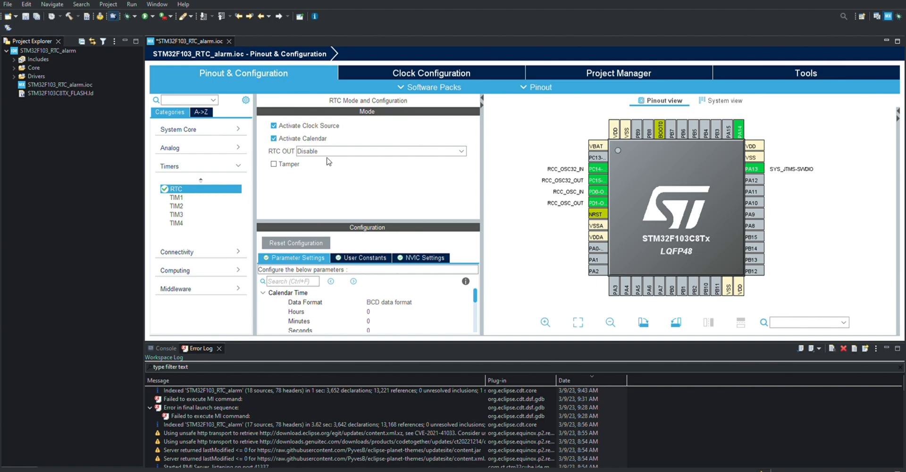
pyautogui.click(380, 150)
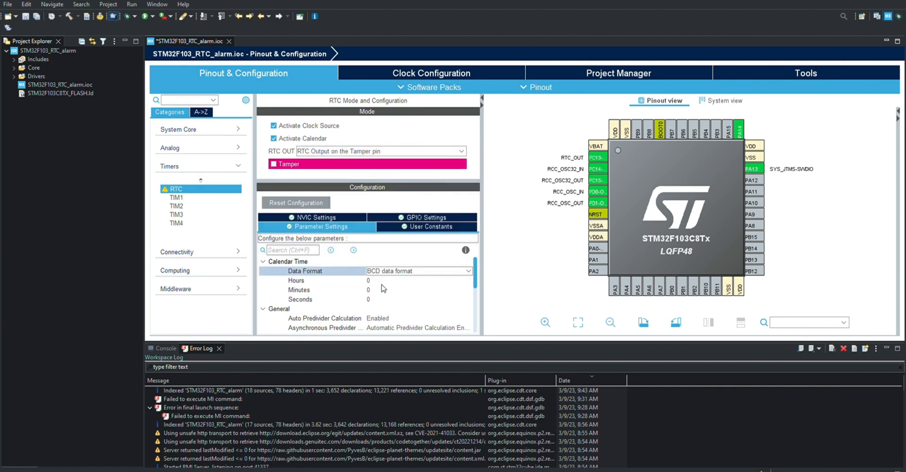
# Step: Set the RTC calendar weekday to Thursday and start editing the month
pyautogui.click(417, 270)
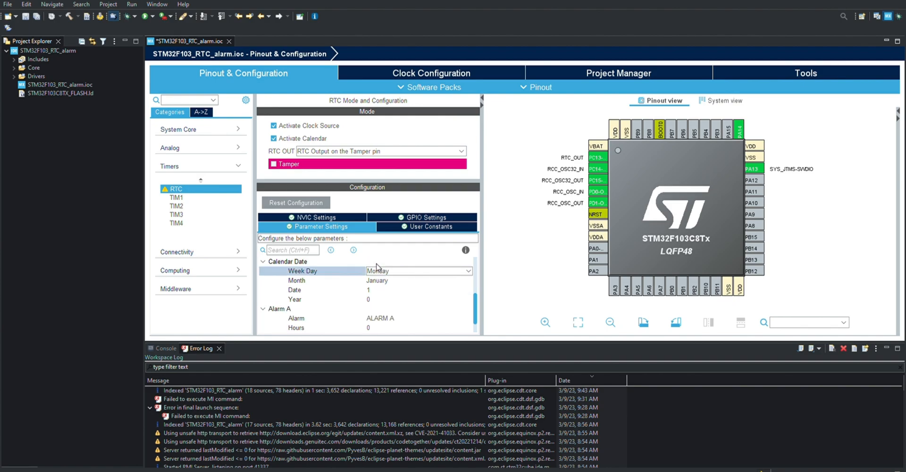
pyautogui.click(417, 270)
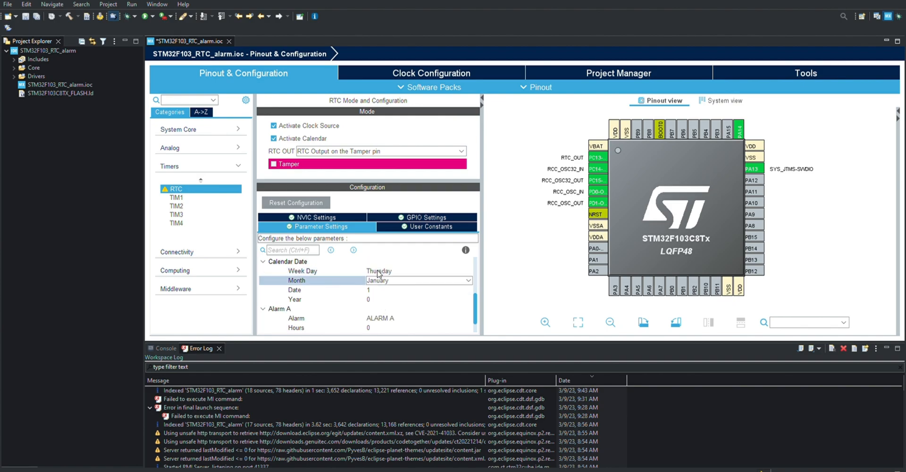
pyautogui.click(417, 280)
pyautogui.write('23')
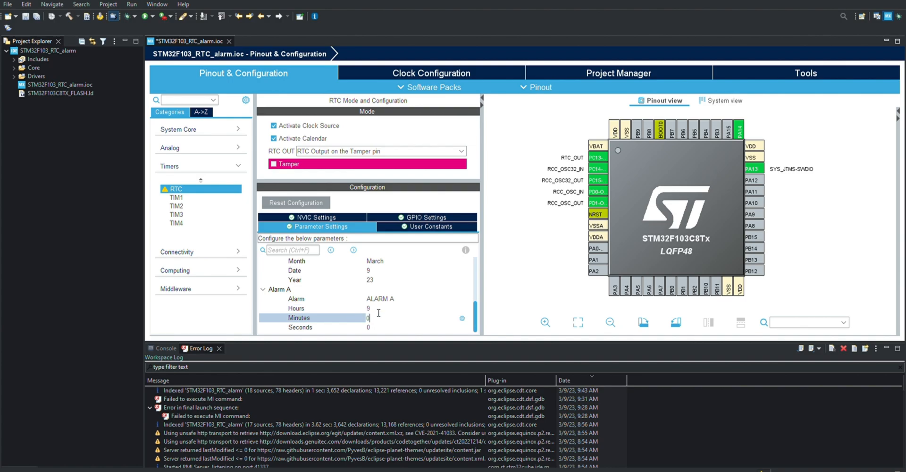
# Step: Set Alarm A minutes 44, seconds 10 with Binary data format
pyautogui.write('44')
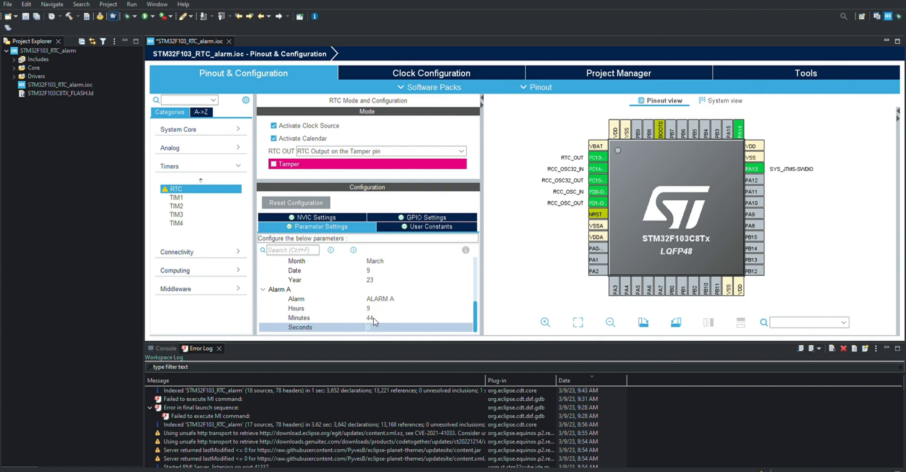
pyautogui.write('10')
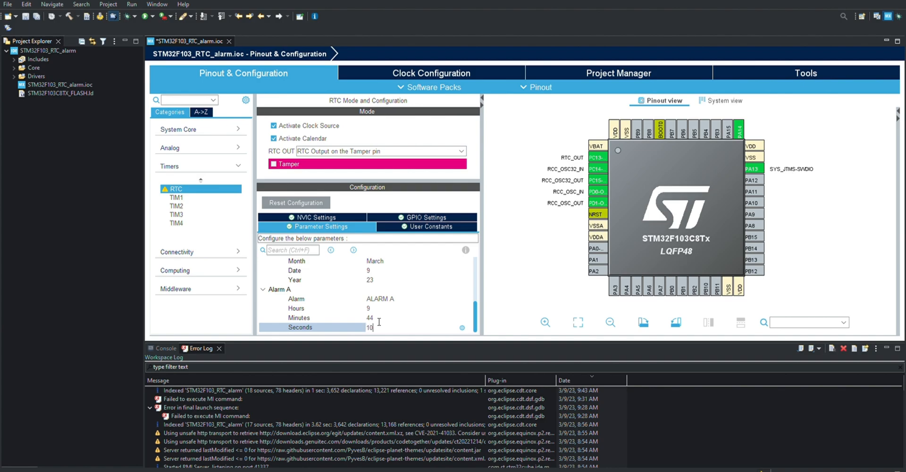
pyautogui.moveTo(276, 309)
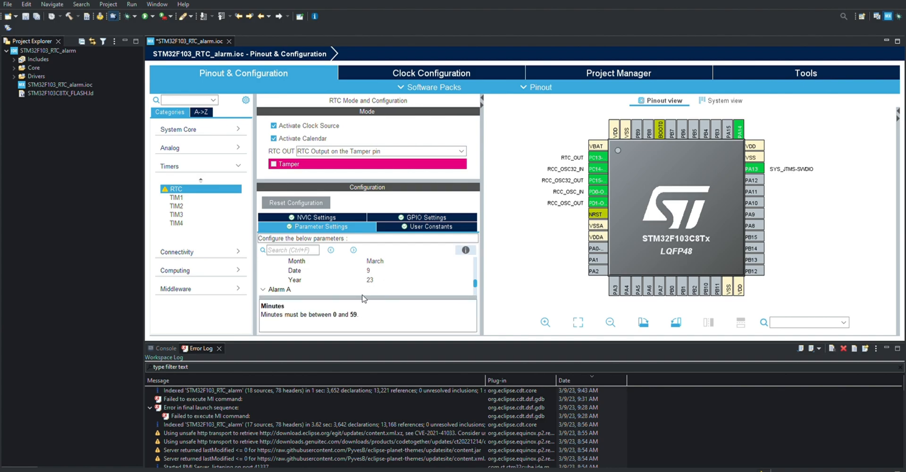
pyautogui.click(264, 289)
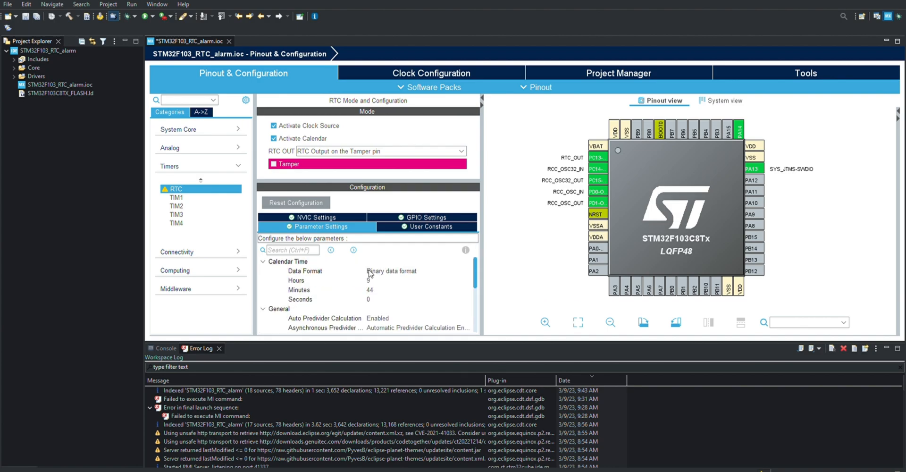
# Step: Enable the RTC alarm interrupt through EXTI line 17 in NVIC settings
pyautogui.click(316, 217)
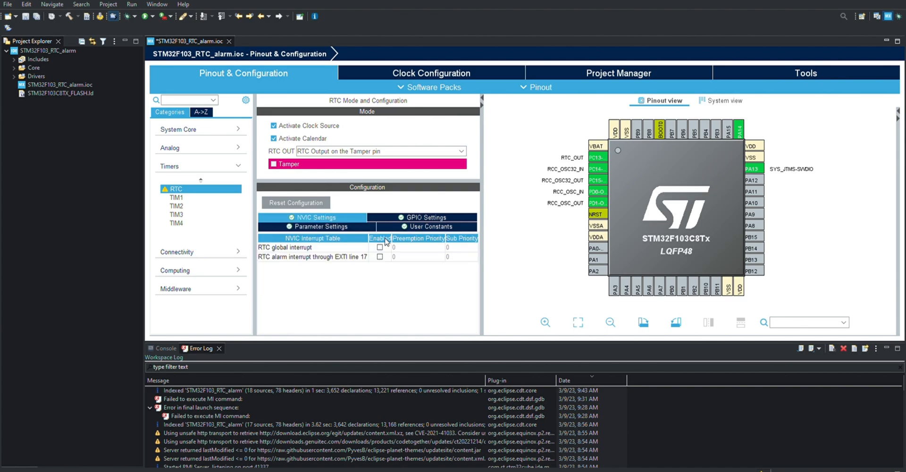
pyautogui.click(379, 257)
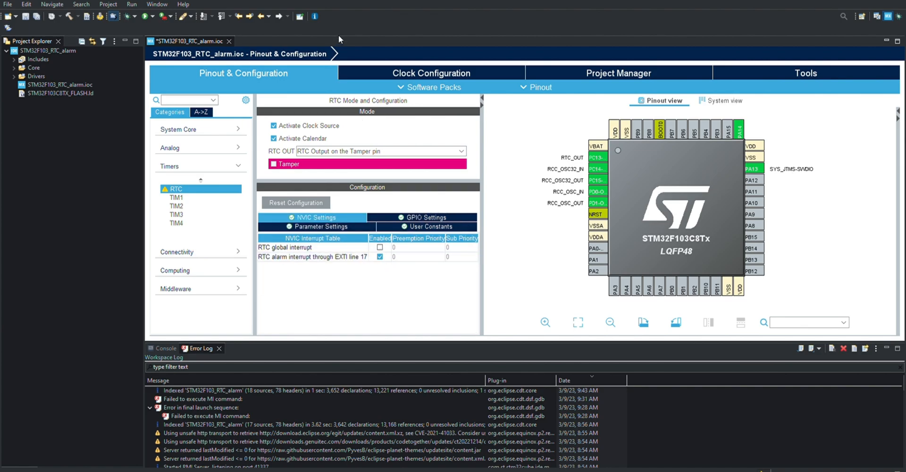
# Step: Apply a 72 MHz HCLK in the Clock Configuration diagram
pyautogui.click(431, 73)
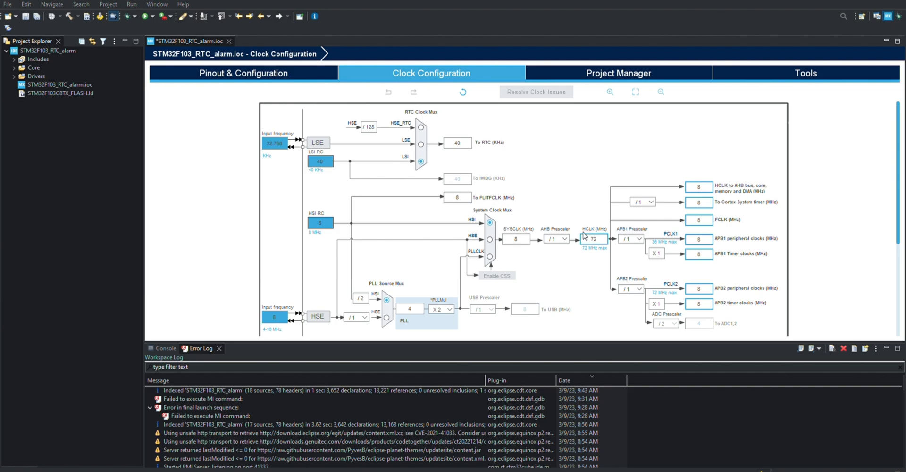
pyautogui.click(440, 309)
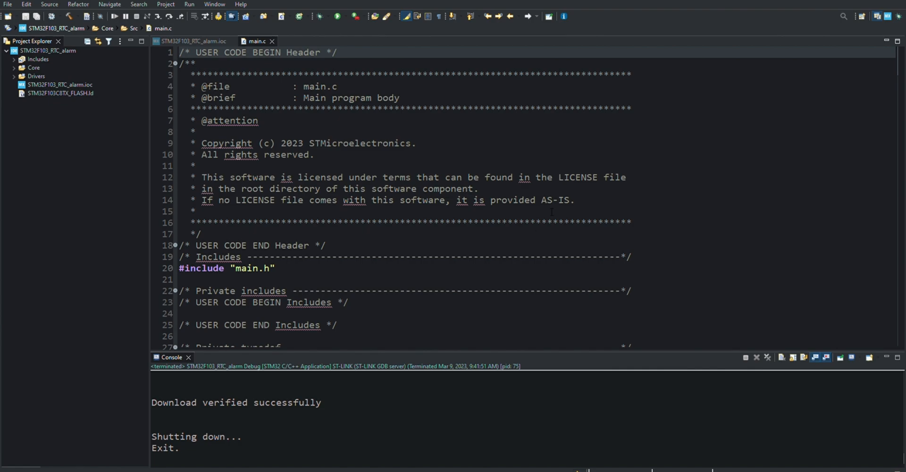
pyautogui.scroll(-3)
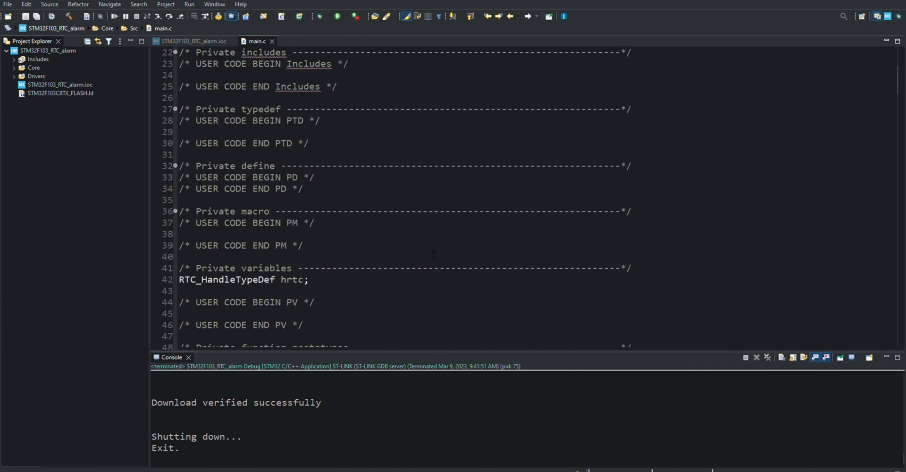
pyautogui.scroll(-3)
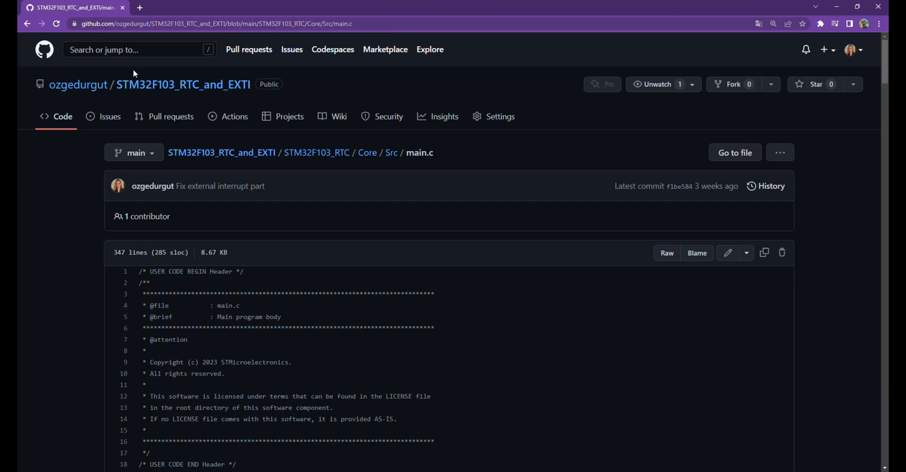
pyautogui.moveTo(492, 132)
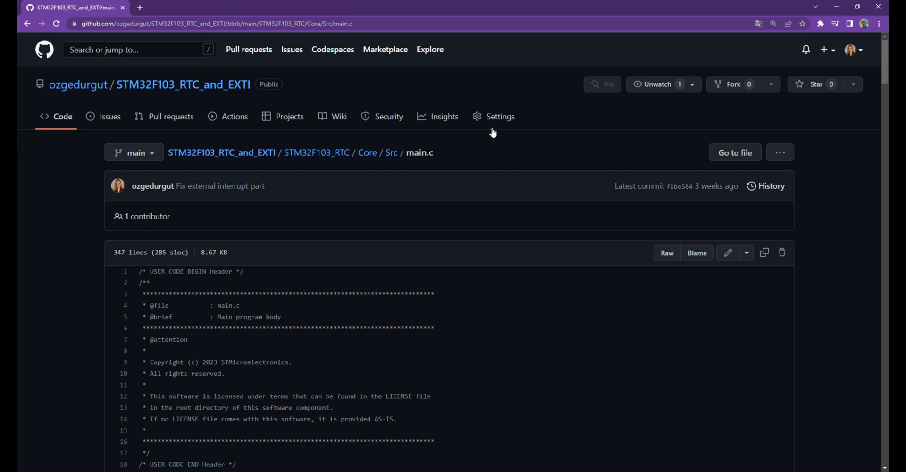
# Step: Select the stdio, stdbool, string and stdlib include lines in the GitHub reference main.c
pyautogui.scroll(-3)
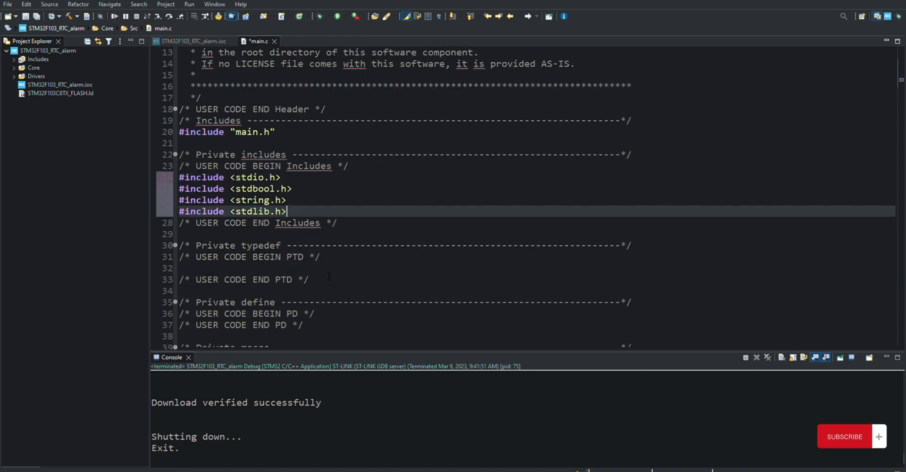
pyautogui.scroll(-3)
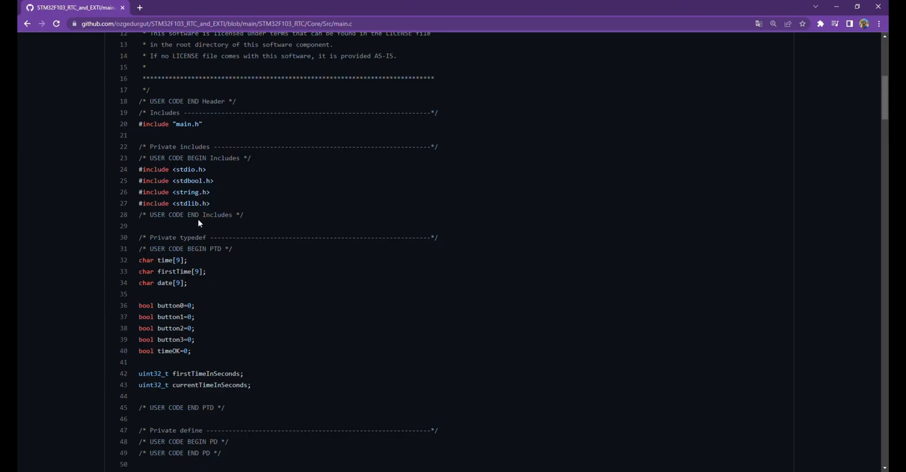
pyautogui.moveTo(138, 260); pyautogui.dragTo(187, 283)
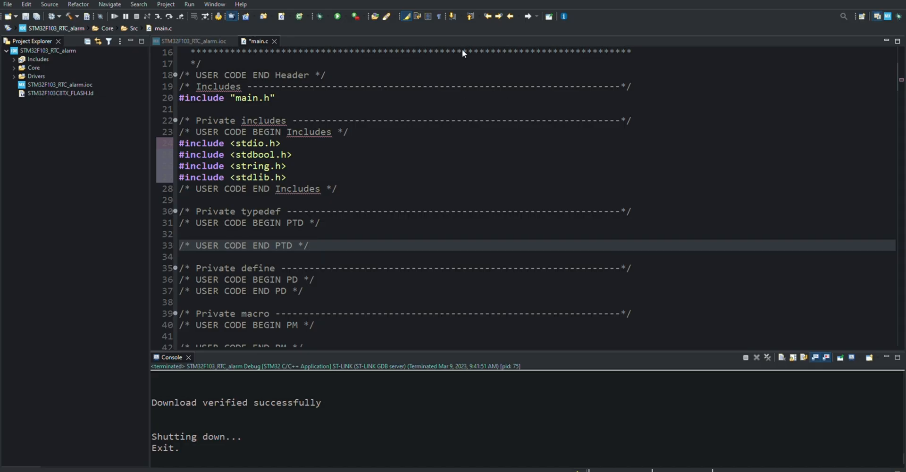
# Step: Declare char time[9]; and bool alarmIsActivated=0 in the private typedef section
pyautogui.click(309, 245)
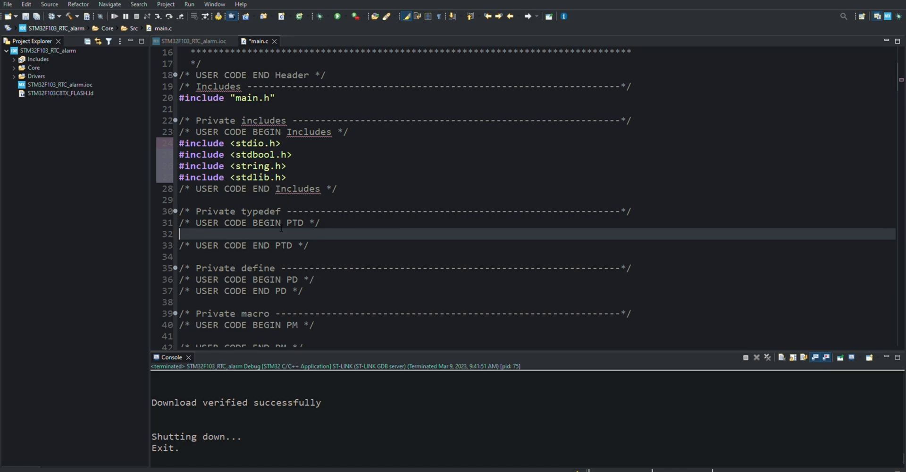
pyautogui.write('char time[9];')
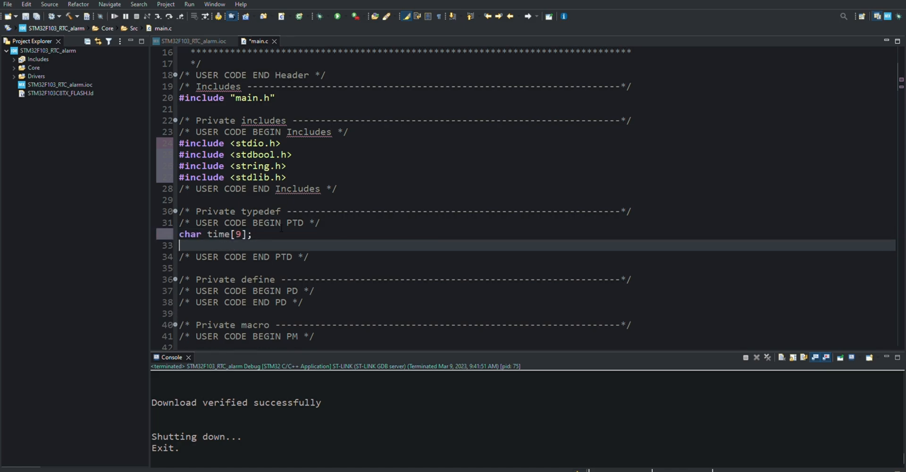
pyautogui.write('bool ala')
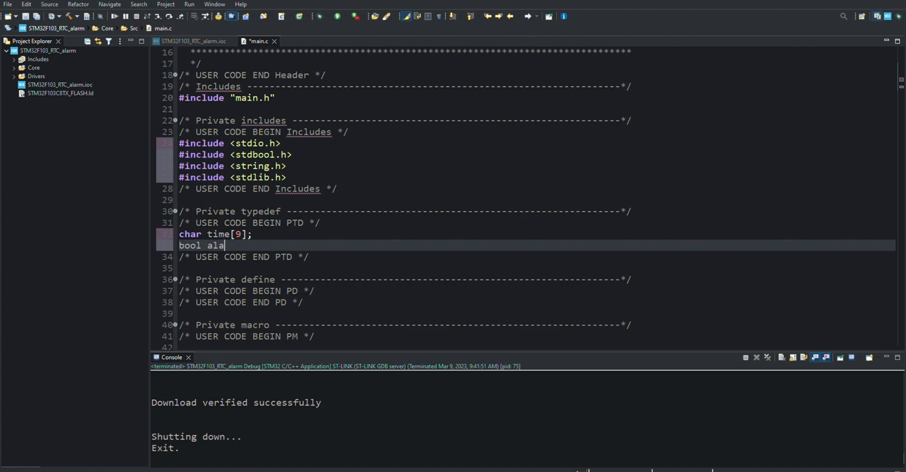
pyautogui.write('rmIsAct')
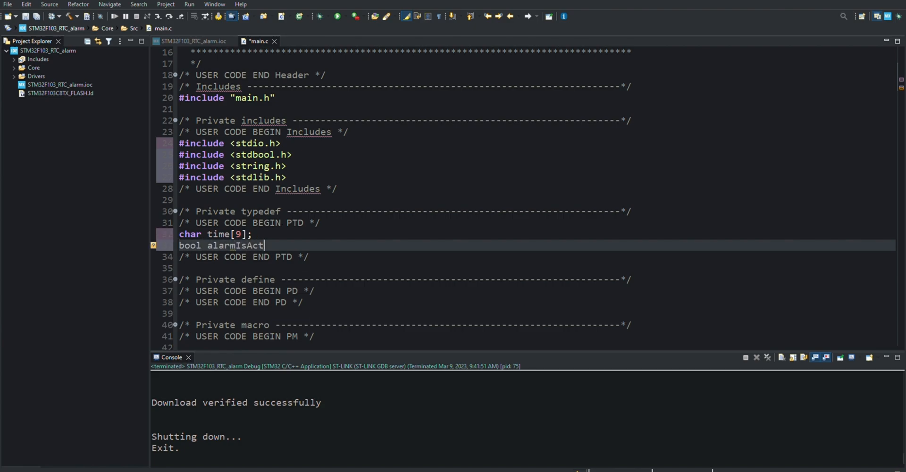
pyautogui.write('ivated')
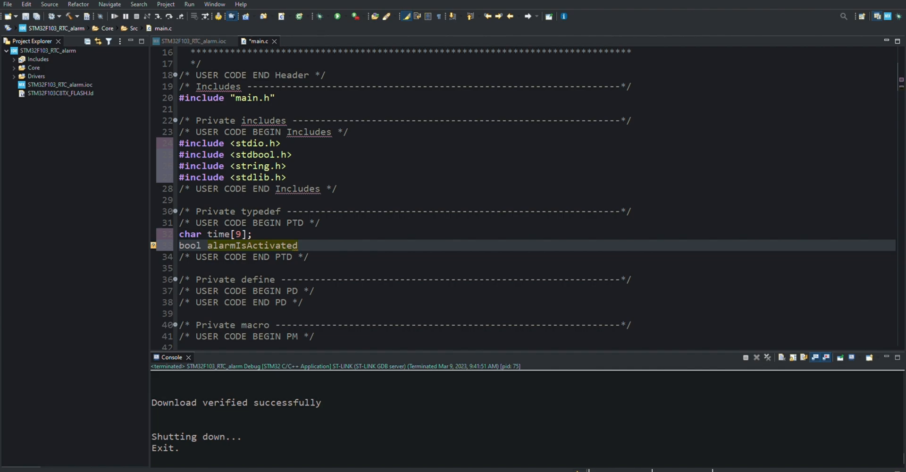
pyautogui.write('=0;')
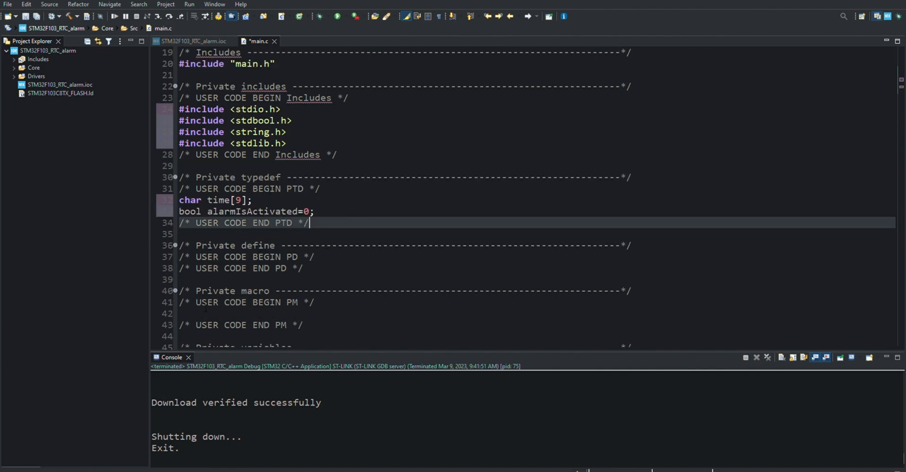
pyautogui.scroll(-3)
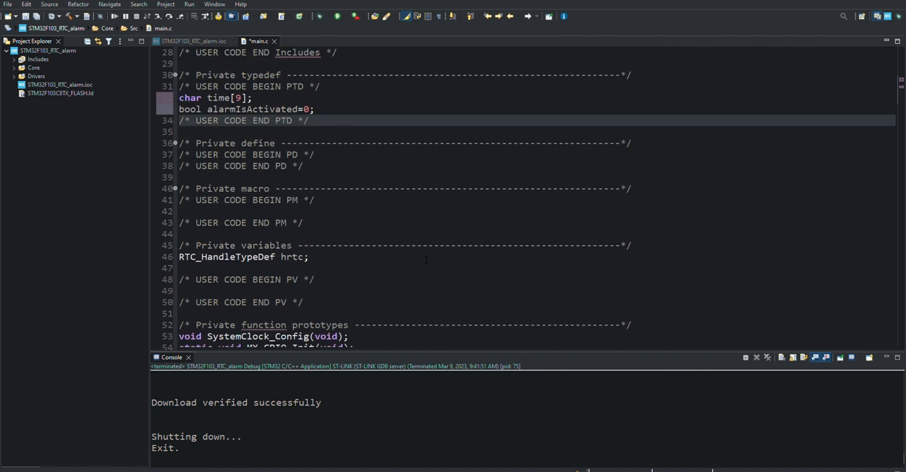
pyautogui.moveTo(804, 19)
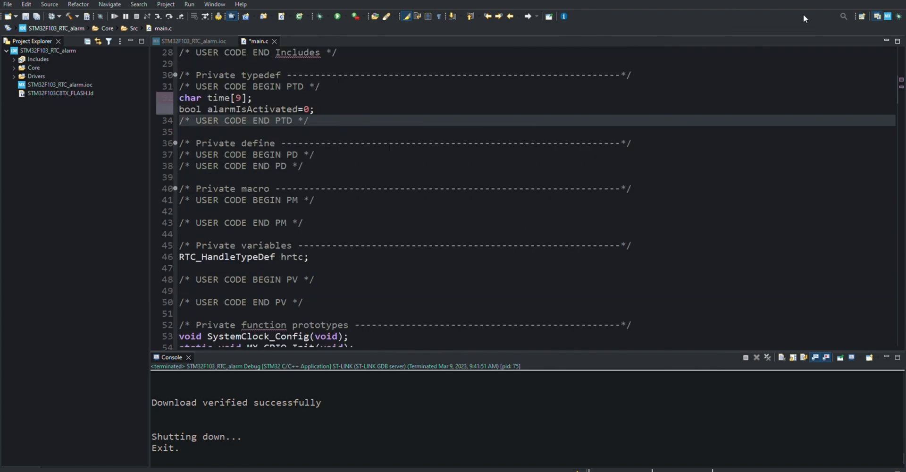
# Step: Read through the GitHub reference main.c down to MX_RTC_Init()
pyautogui.click(309, 121)
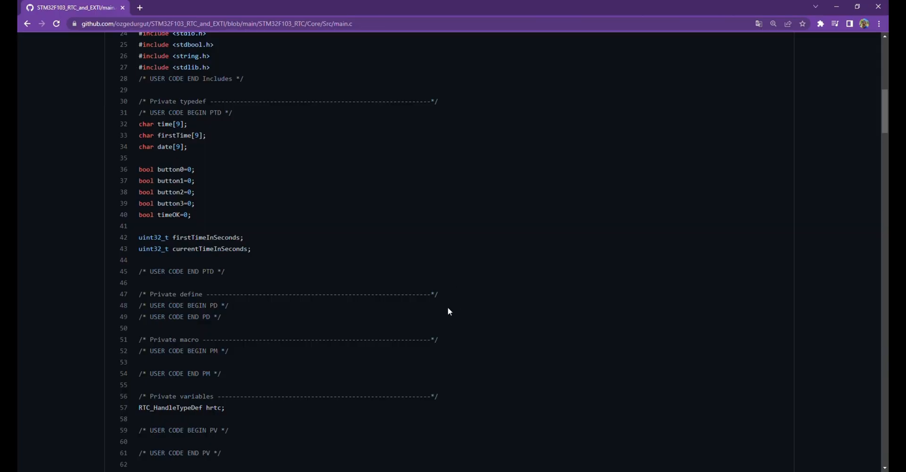
pyautogui.scroll(-3)
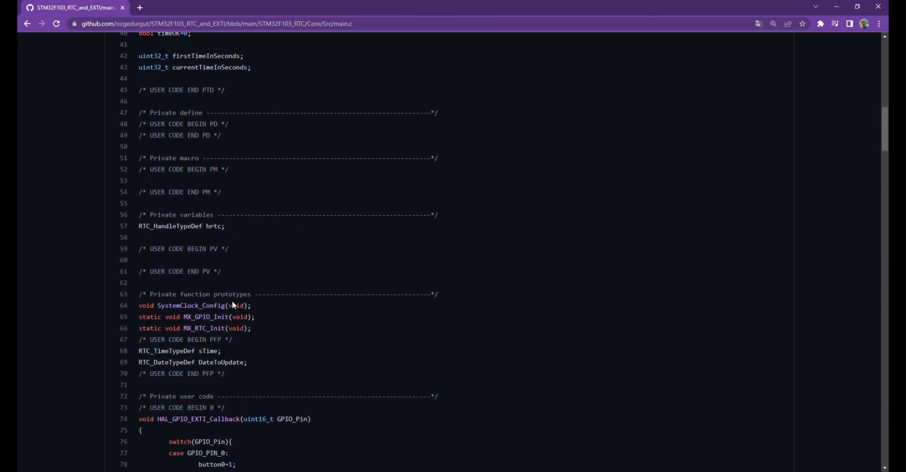
pyautogui.scroll(3)
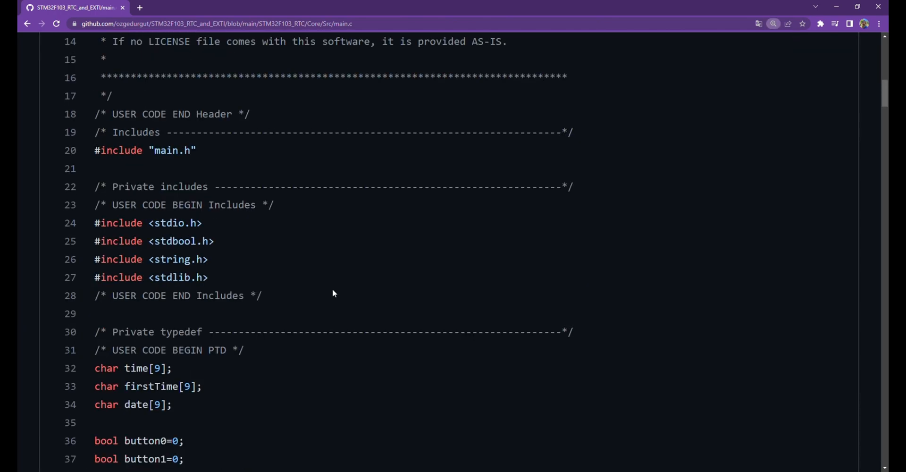
pyautogui.scroll(-3)
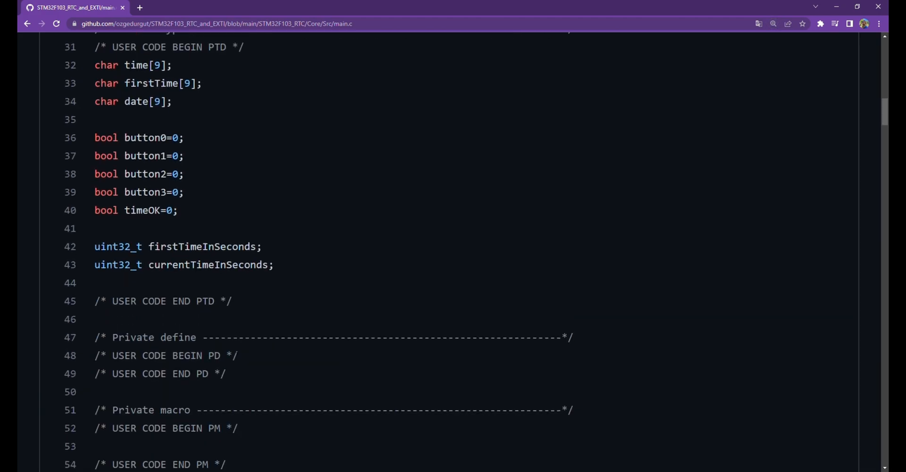
pyautogui.scroll(-3)
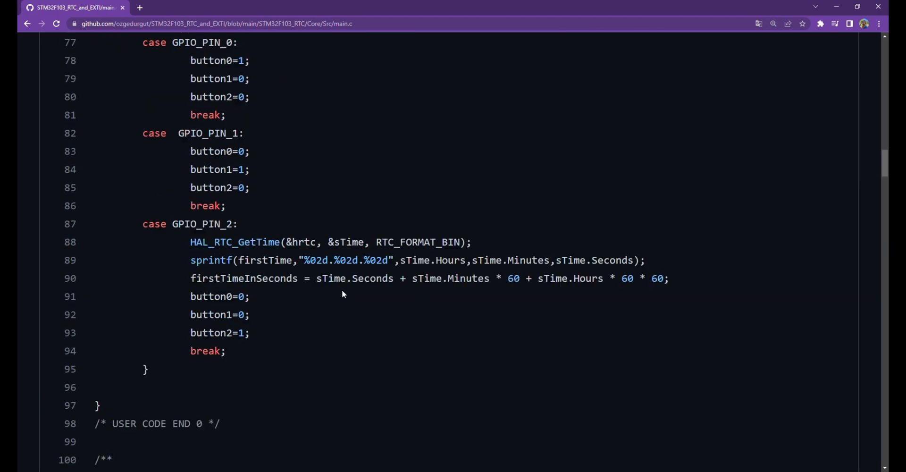
pyautogui.scroll(-3)
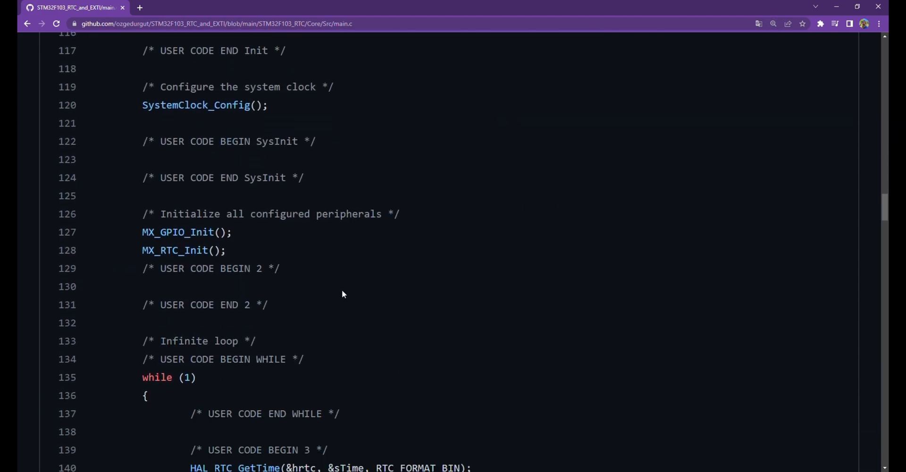
pyautogui.scroll(-3)
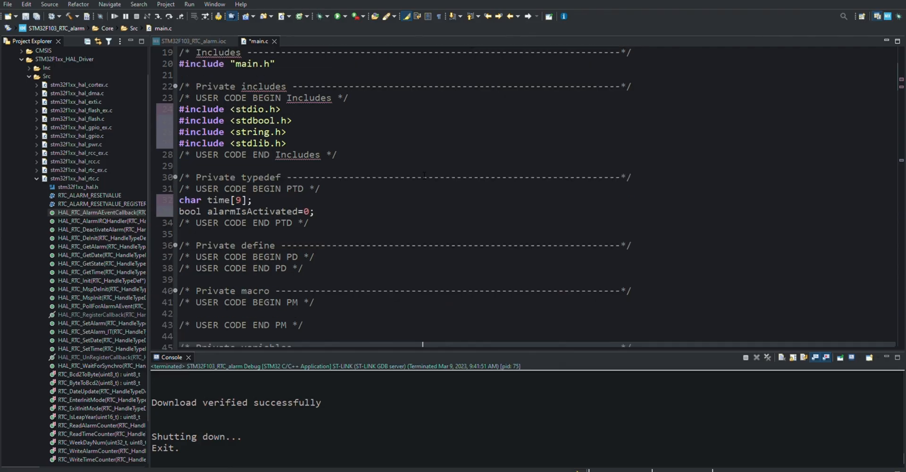
# Step: Delete the HAL_RTC_GetDate and date sprintf lines from the main loop
pyautogui.scroll(-3)
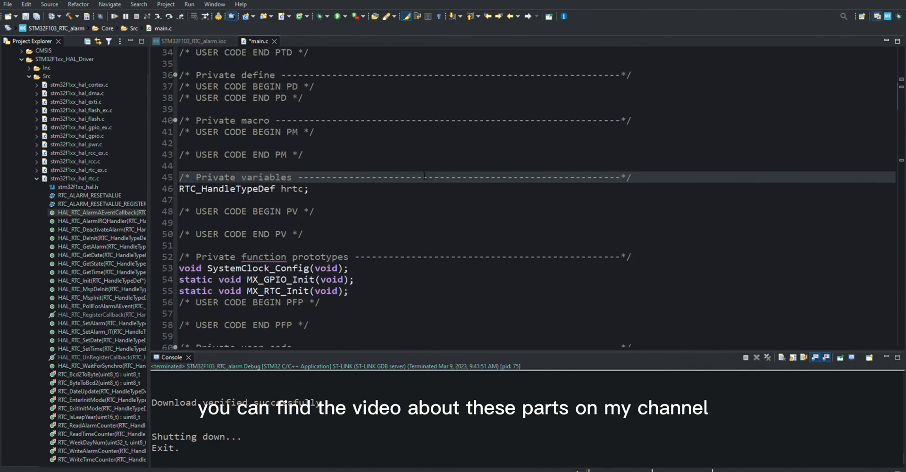
pyautogui.scroll(-3)
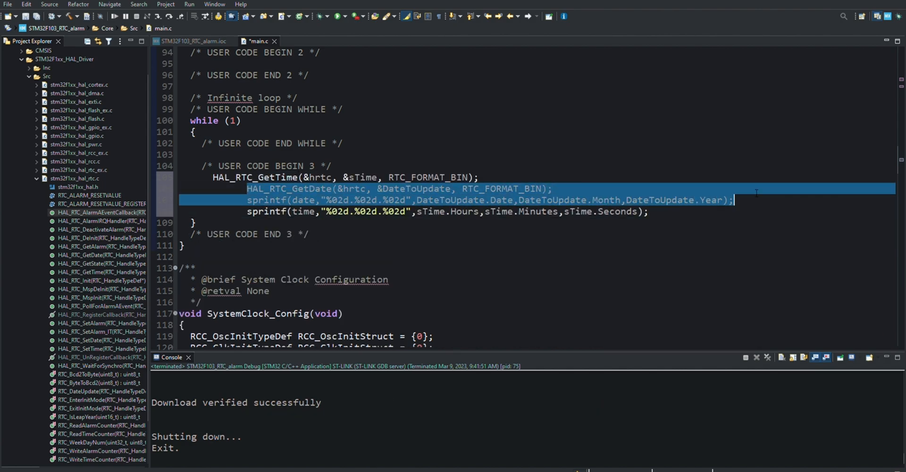
pyautogui.press('Delete')
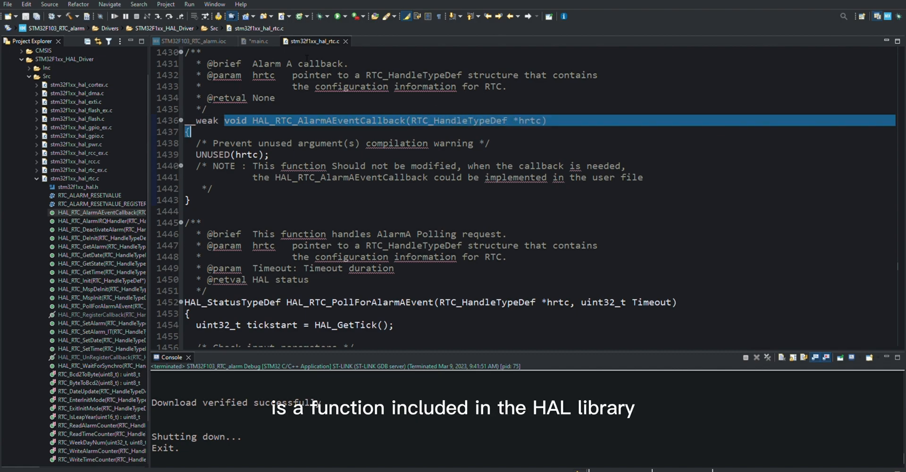
# Step: Write alarmIsActivated=1; inside HAL_RTC_AlarmAEventCallback in main.c's USER CODE 0 section
pyautogui.click(255, 41)
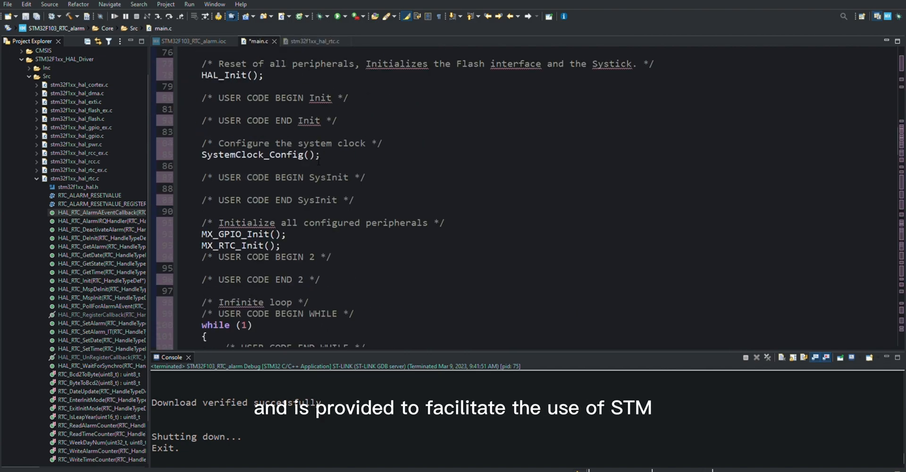
pyautogui.scroll(3)
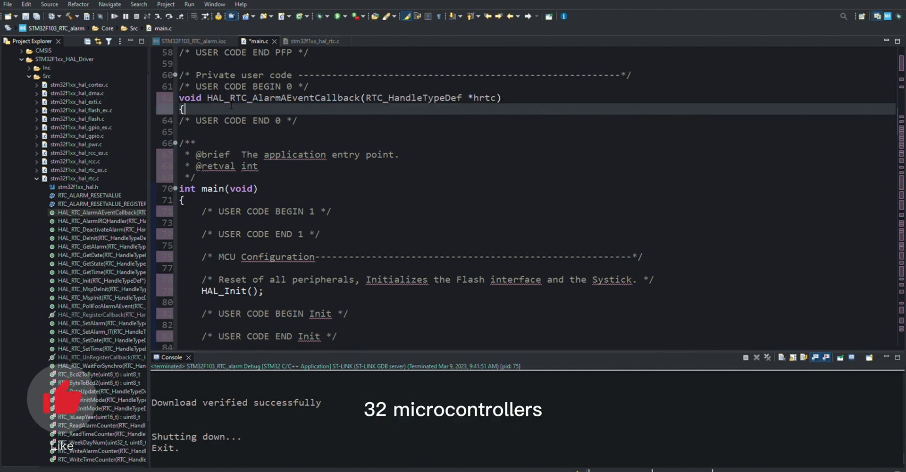
pyautogui.press('Return')
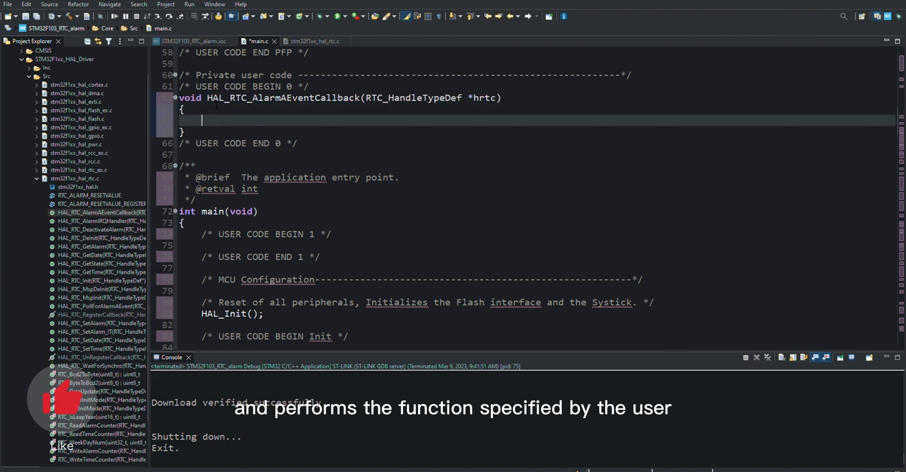
pyautogui.scroll(3)
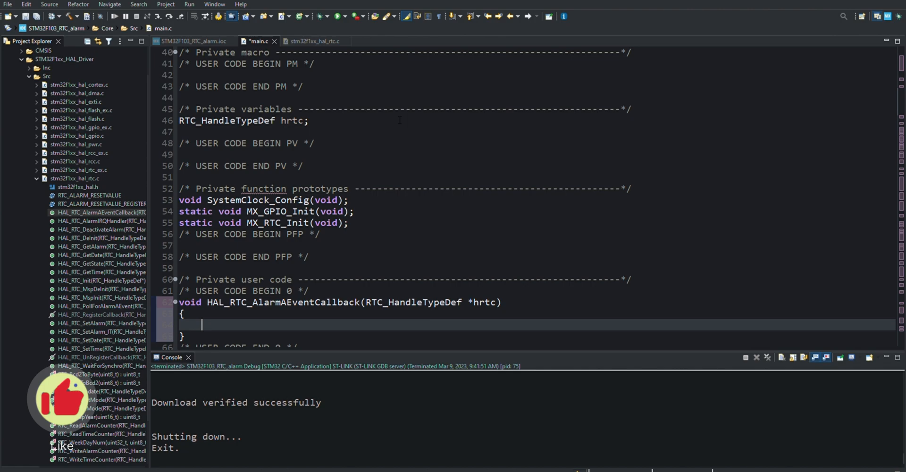
pyautogui.scroll(3)
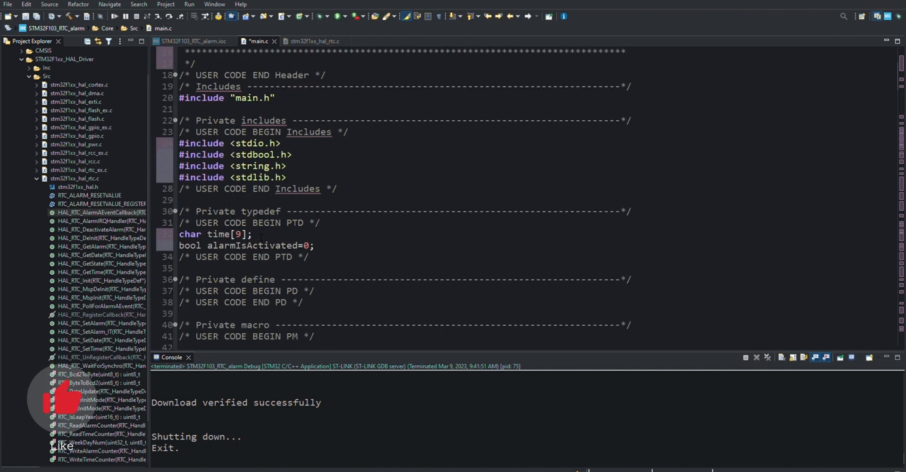
pyautogui.scroll(-3)
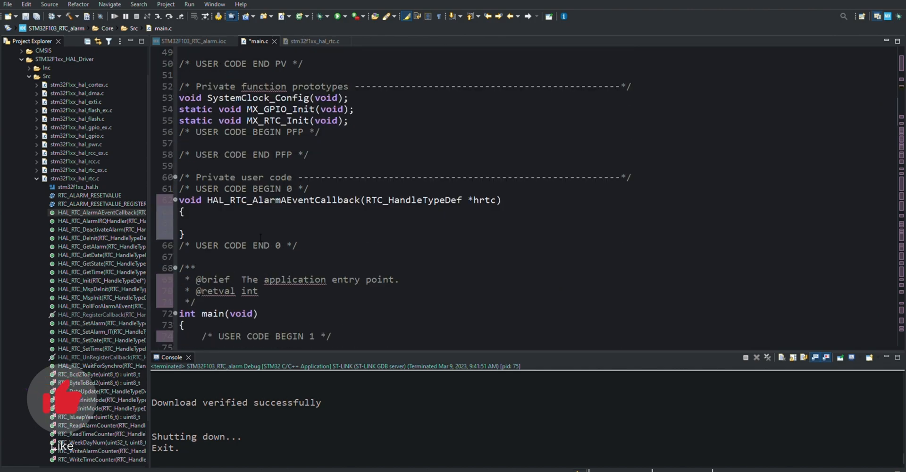
pyautogui.write('alarmIsActivated')
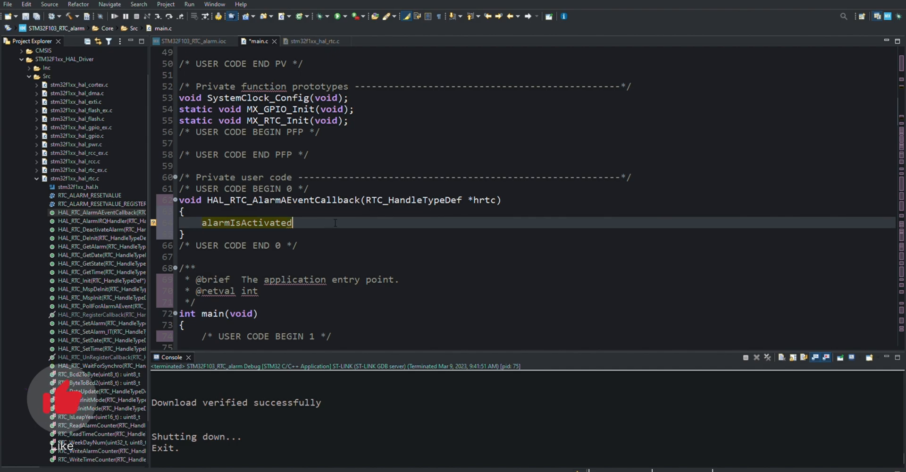
pyautogui.write('=1;')
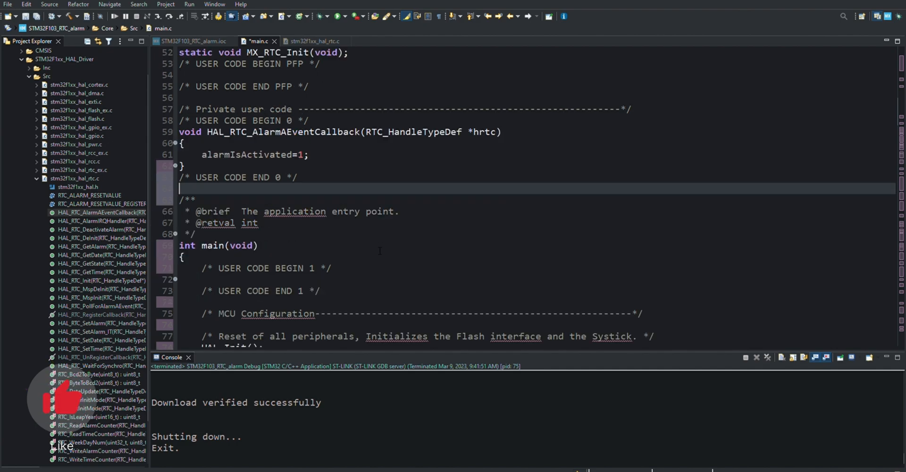
pyautogui.scroll(-3)
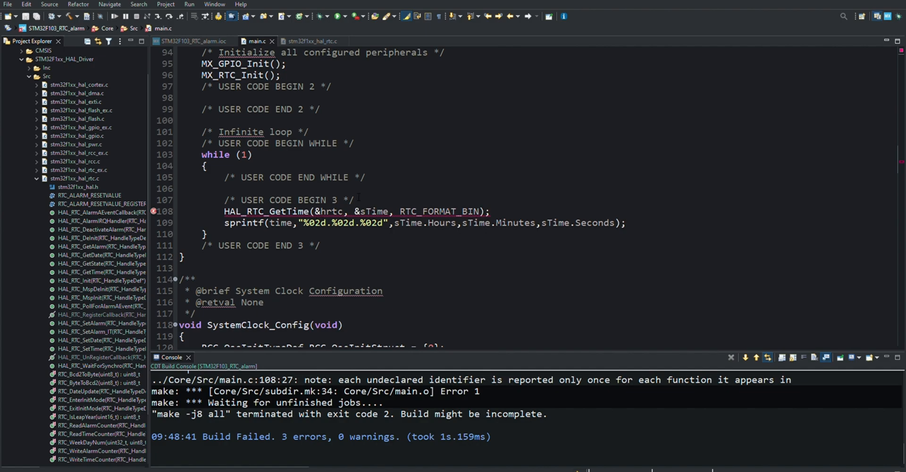
# Step: Scroll through main.c to inspect the undeclared sTime build error
pyautogui.scroll(3)
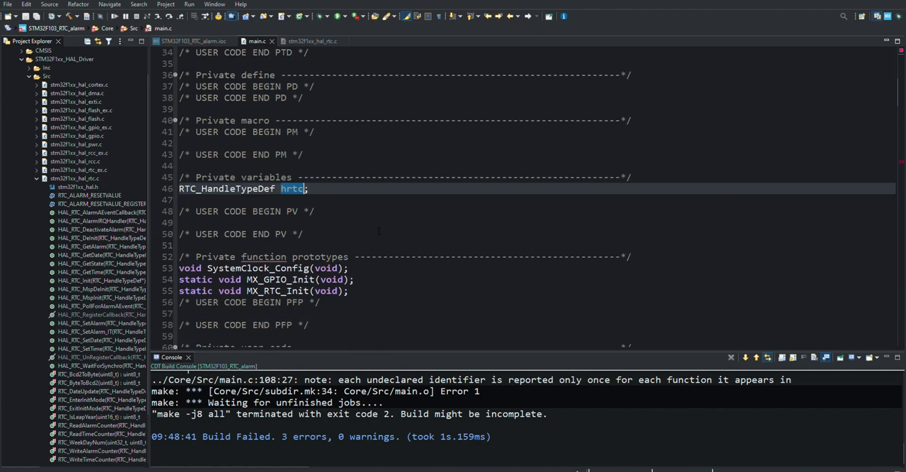
pyautogui.scroll(-3)
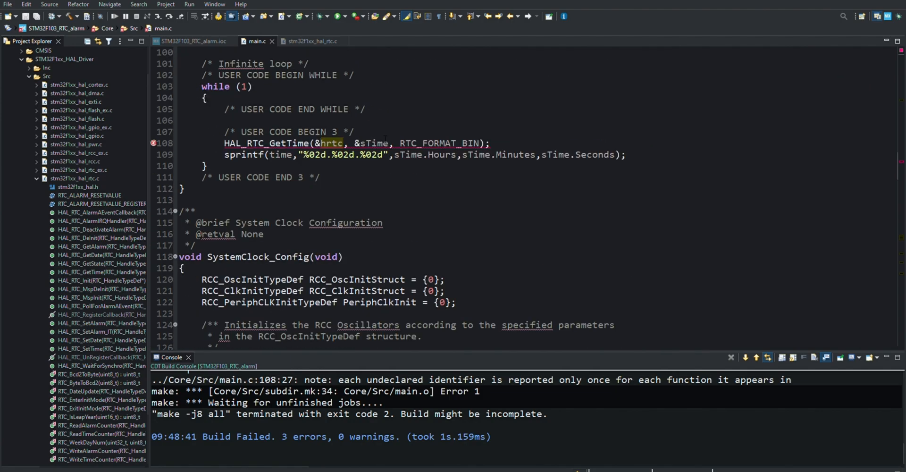
pyautogui.scroll(3)
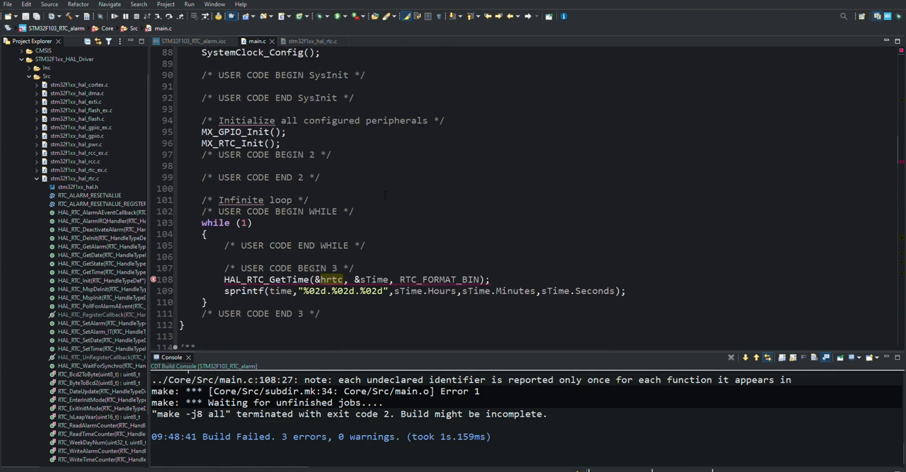
pyautogui.scroll(3)
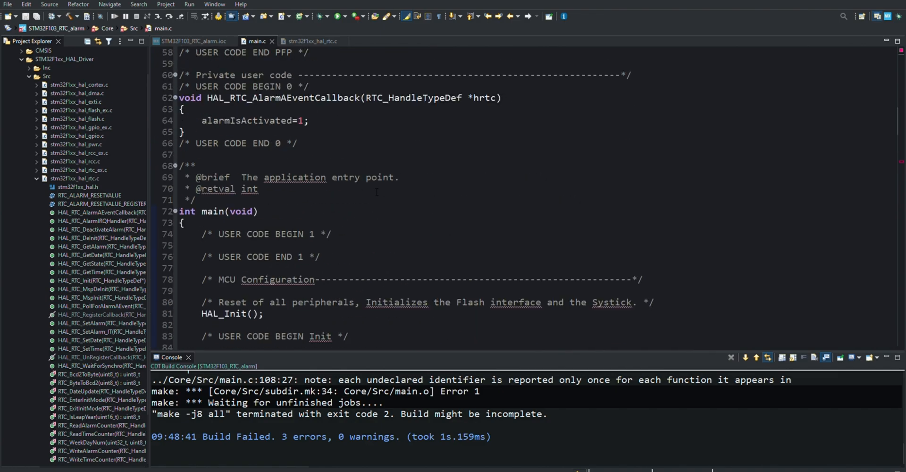
pyautogui.scroll(3)
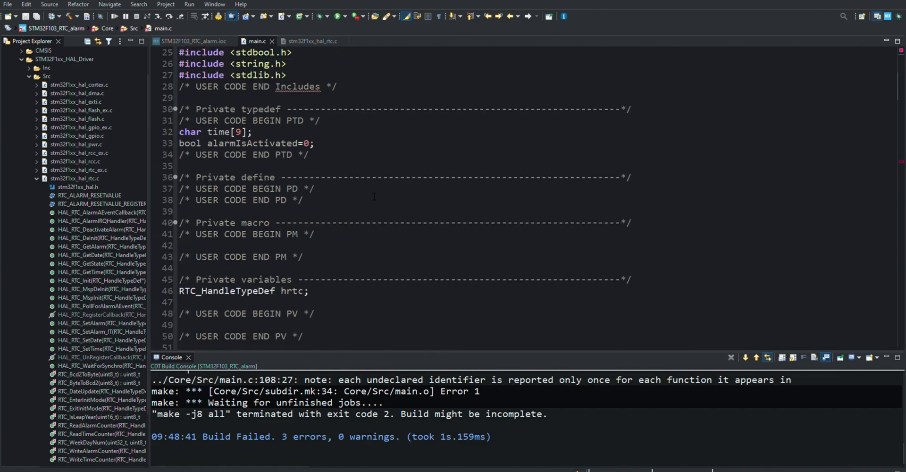
pyautogui.scroll(-3)
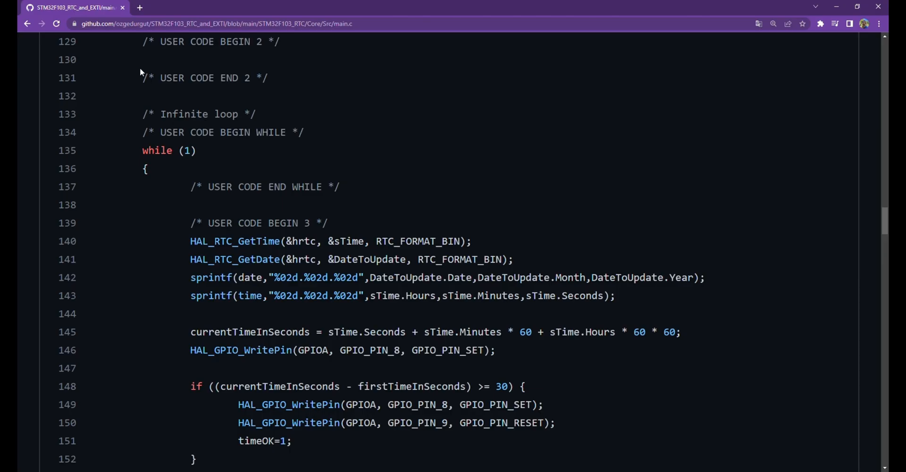
pyautogui.moveTo(332, 319)
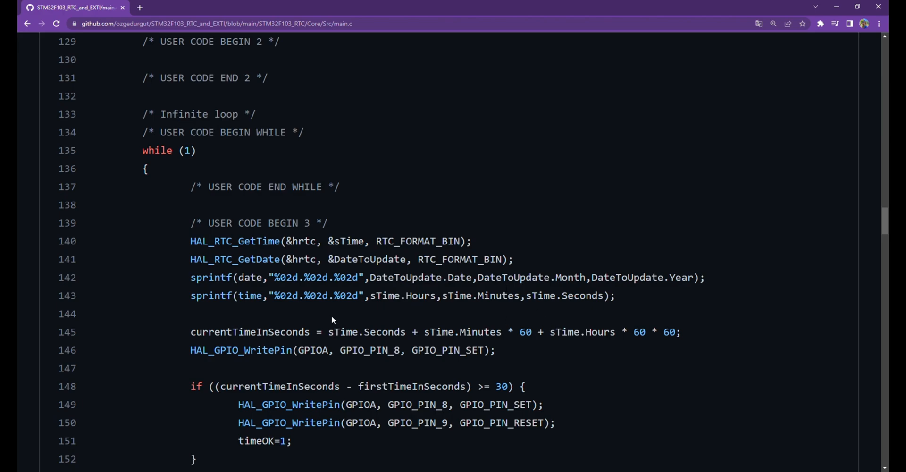
# Step: Scroll up to USER CODE BEGIN PFP and select the RTC_TimeTypeDef sTime; declaration line
pyautogui.scroll(3)
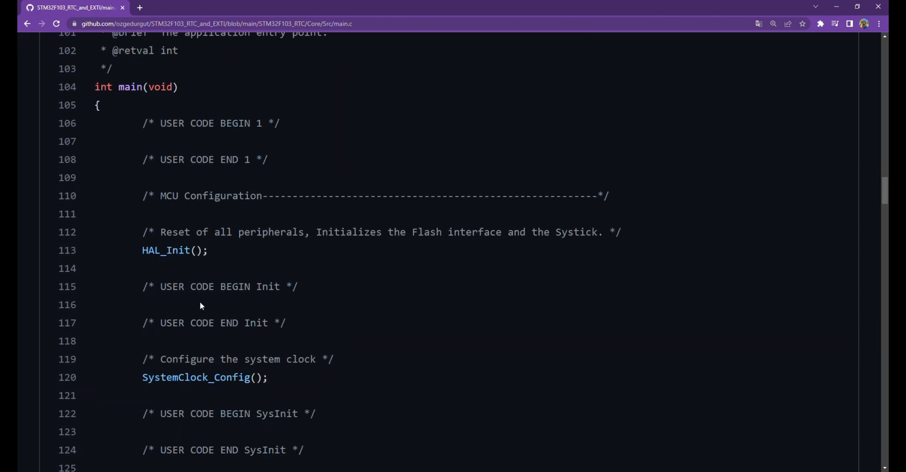
pyautogui.scroll(3)
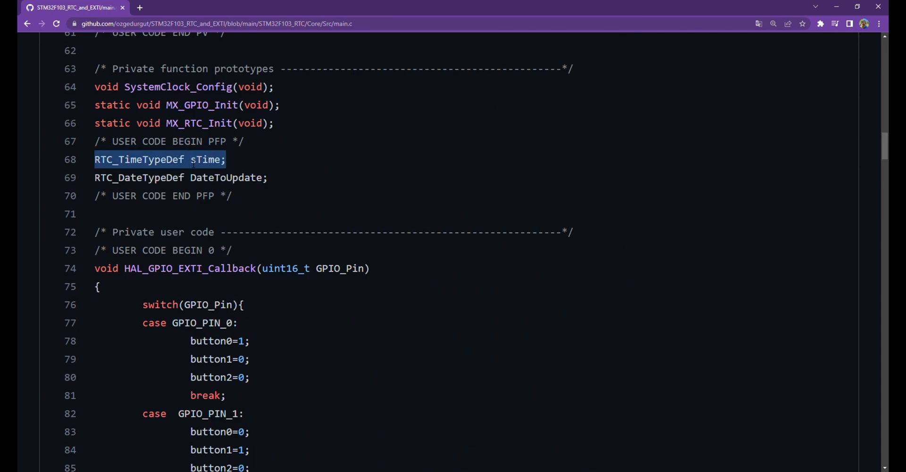
pyautogui.click(788, 39)
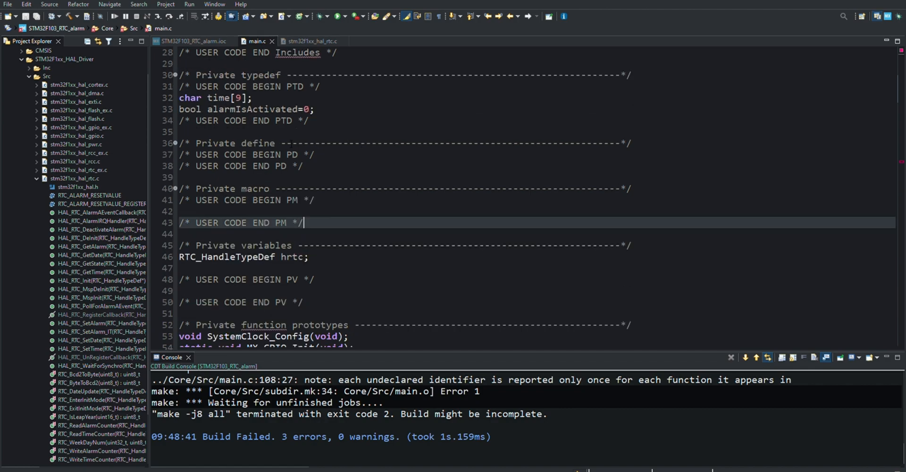
# Step: Declare RTC_TimeTypeDef sTime; under USER CODE BEGIN PFP and rebuild with 0 errors
pyautogui.scroll(-3)
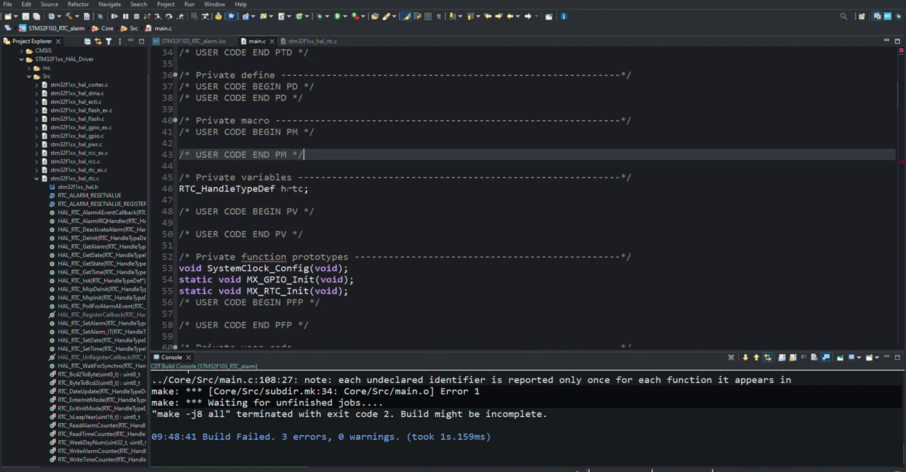
pyautogui.scroll(-3)
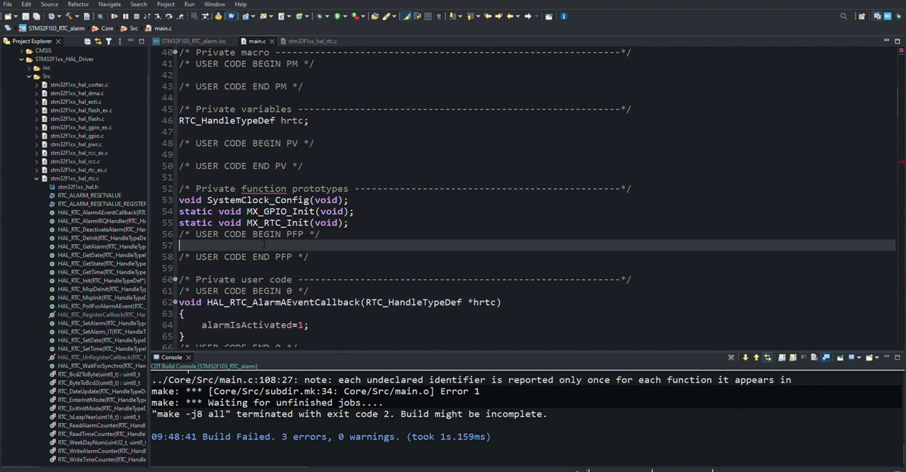
pyautogui.write('RTC_TimeTypeDef sTime;')
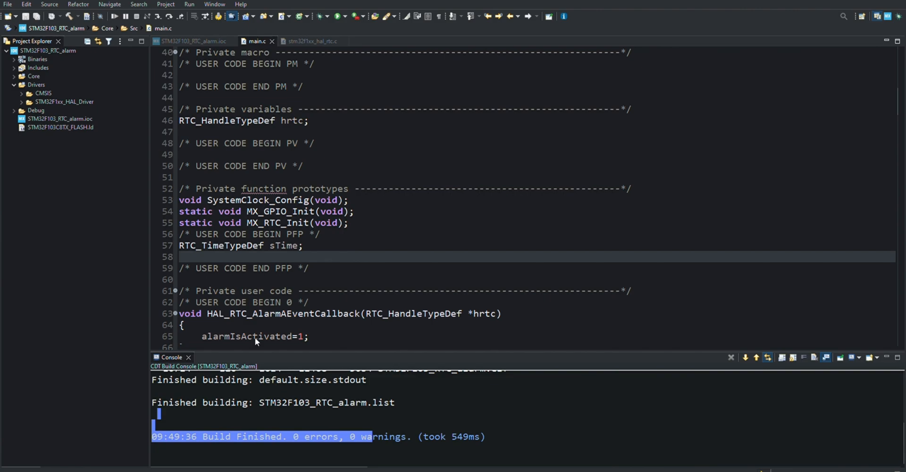
pyautogui.scroll(-3)
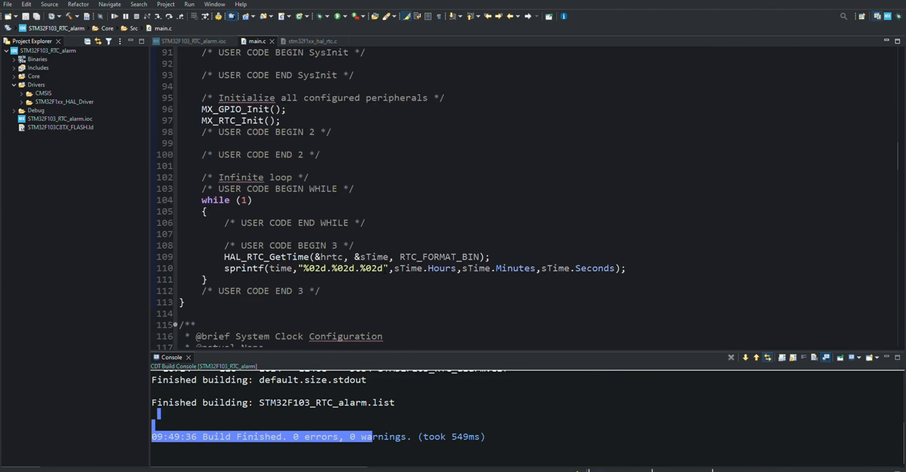
pyautogui.scroll(-3)
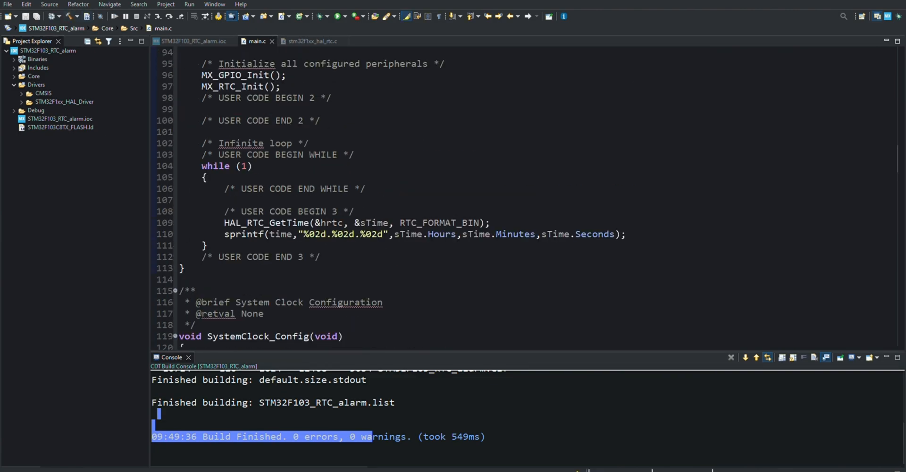
pyautogui.moveTo(502, 98)
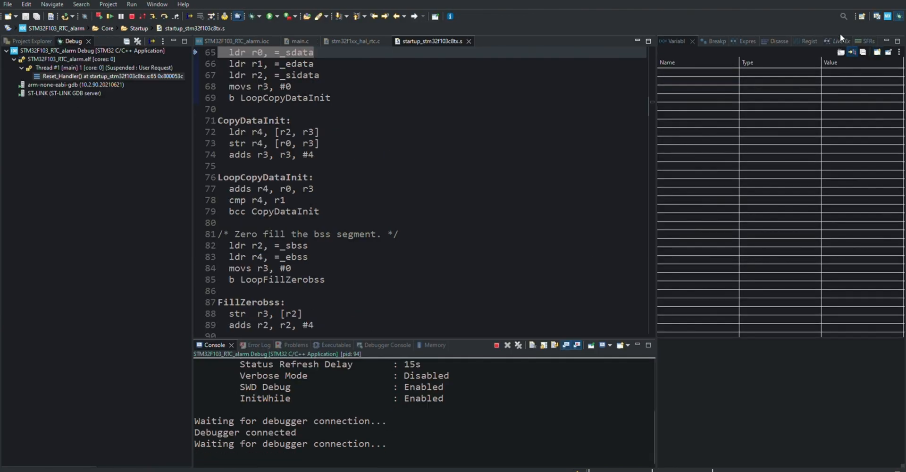
# Step: Show Live Expressions for alarmIsActivated and time, then resume past the breakpoint
pyautogui.click(834, 41)
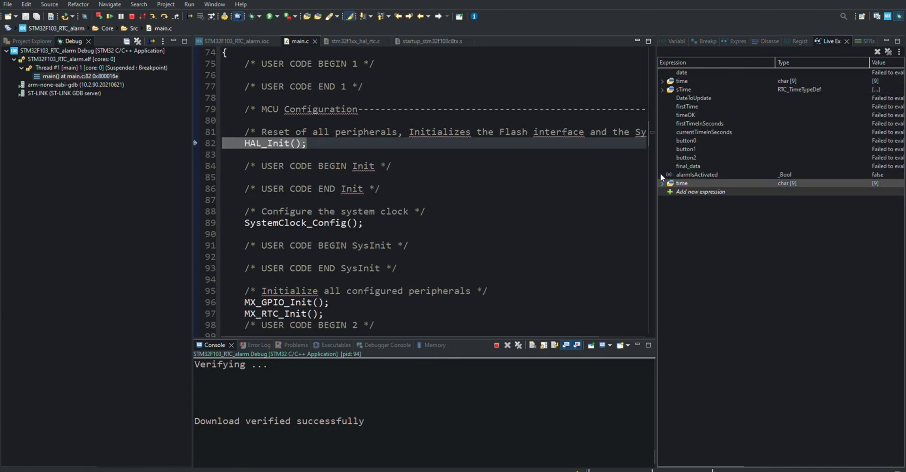
pyautogui.click(662, 183)
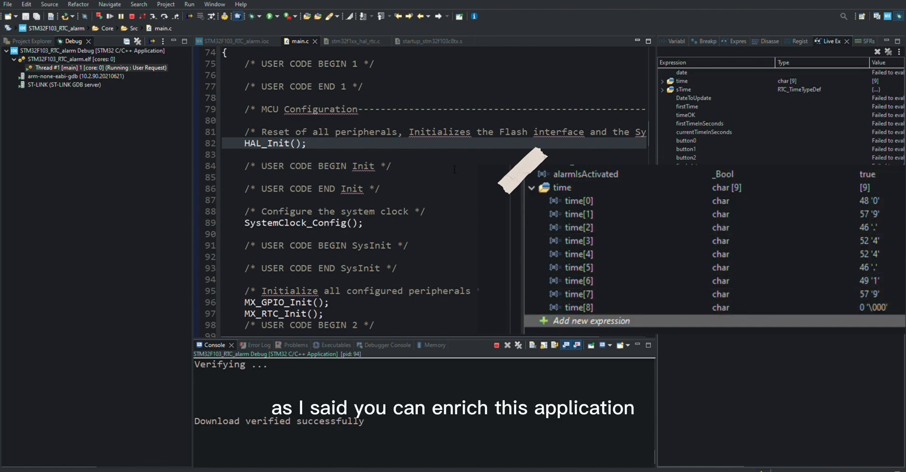
# Step: Watch alarmIsActivated turn true and scroll back to the alarm callback
pyautogui.scroll(3)
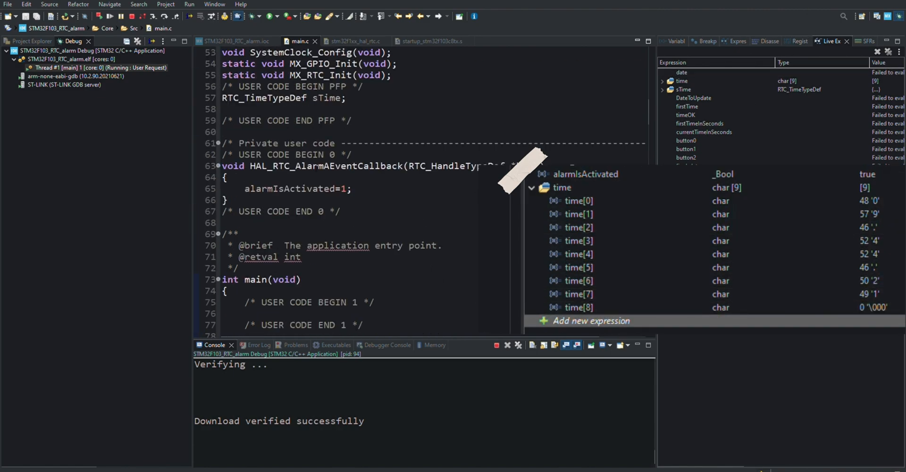